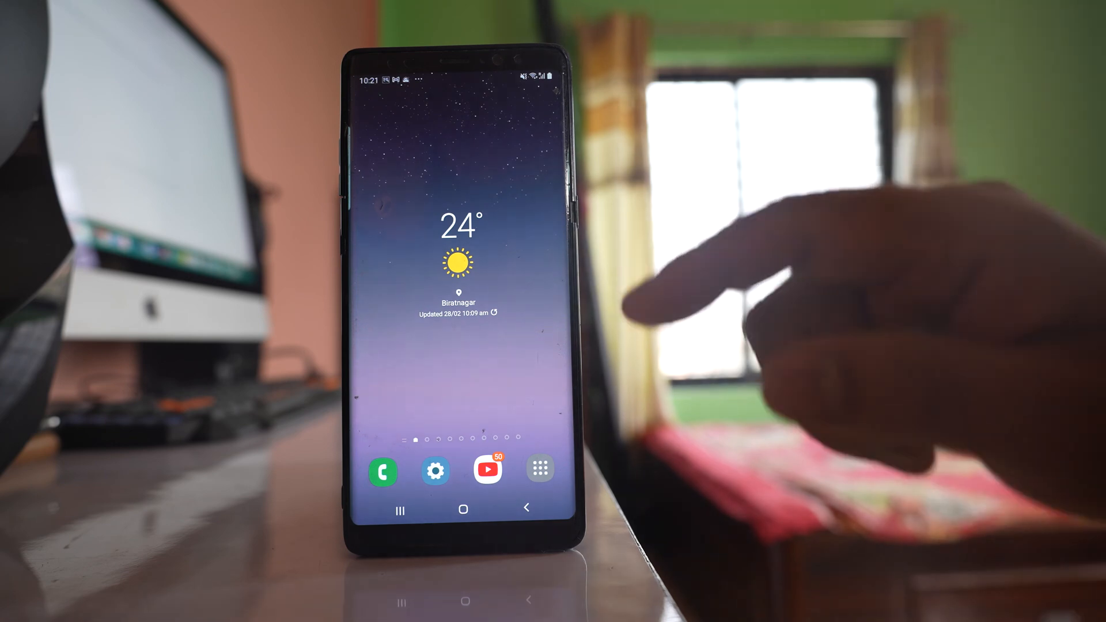
- Launch Settings from the gear icon in the home screen dock
{"action": "left_click", "coordinate": [538, 469]}
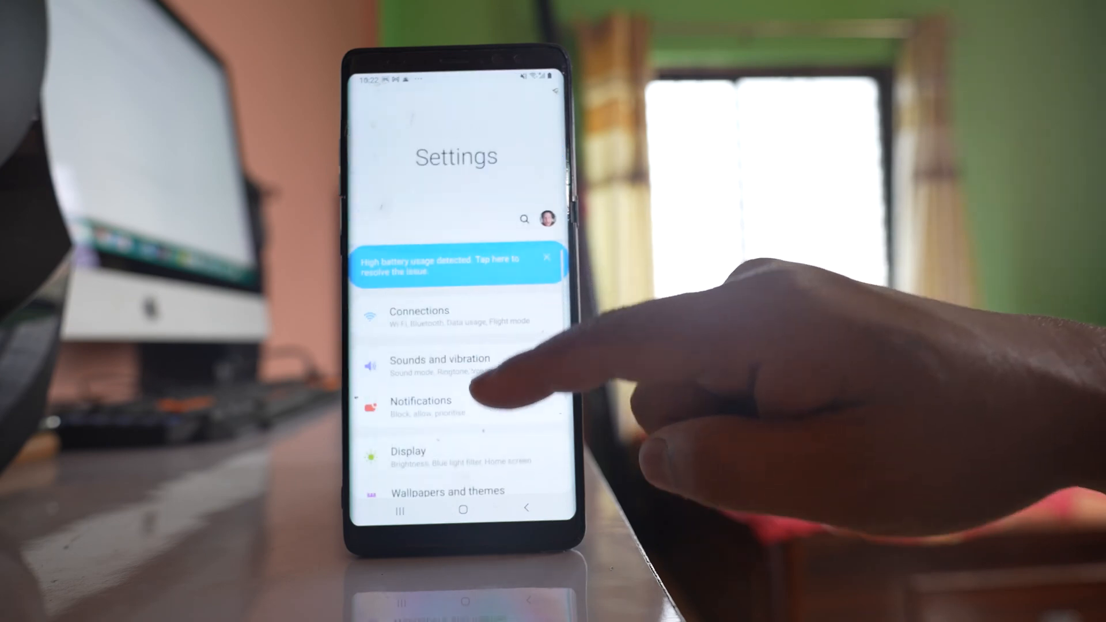
- Go through Display settings to the Hide apps page listing Child Safety, Dumpster and WhatsApp
{"action": "left_click", "coordinate": [408, 452]}
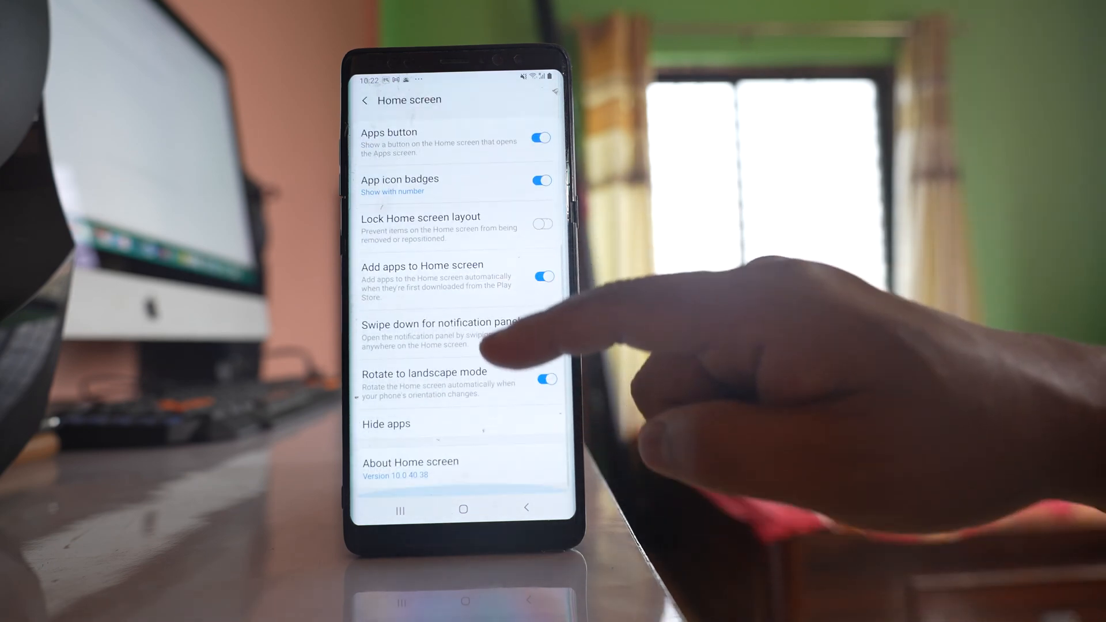
{"action": "left_click", "coordinate": [387, 424]}
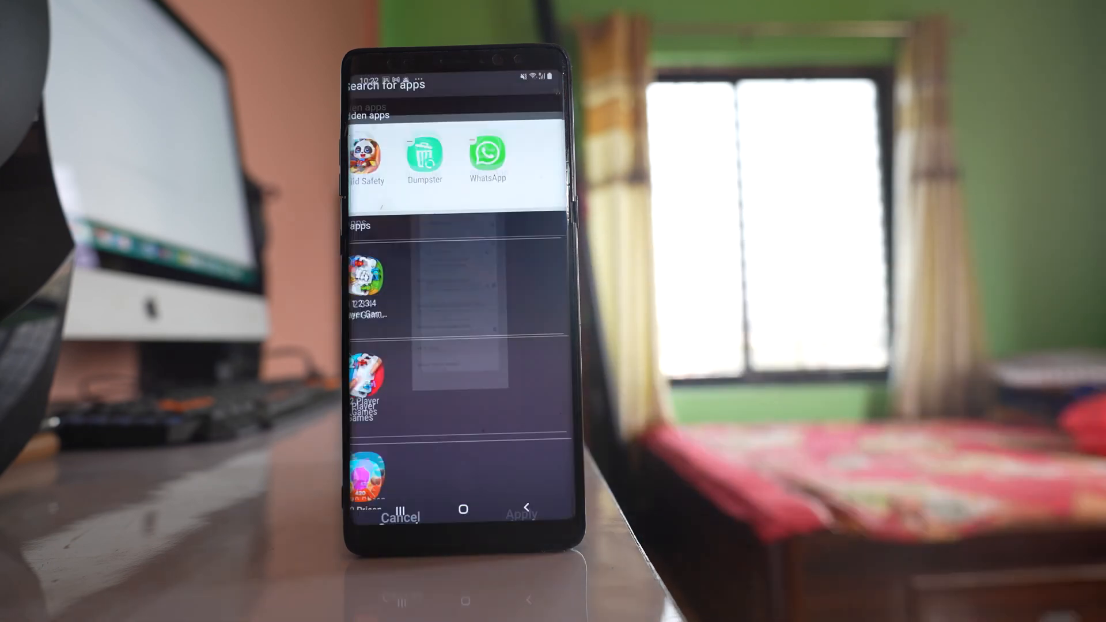